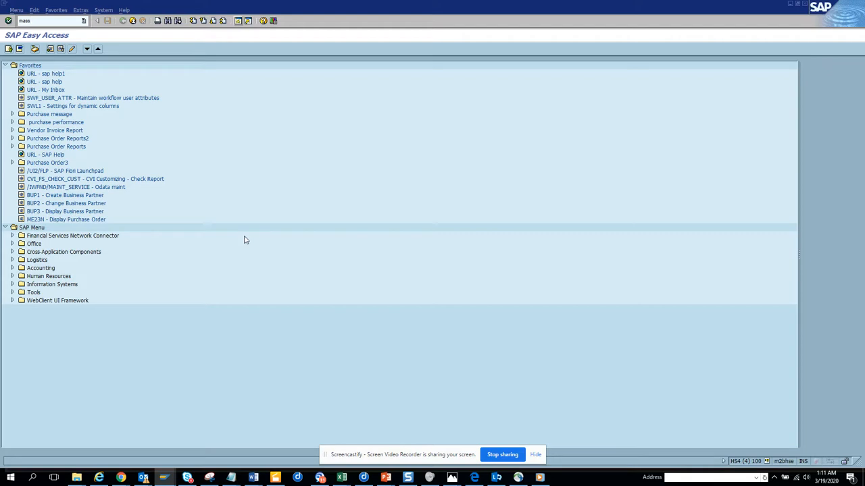
Start mass maintenance (MASS) for sales order object type BUS2032.
key("Enter")
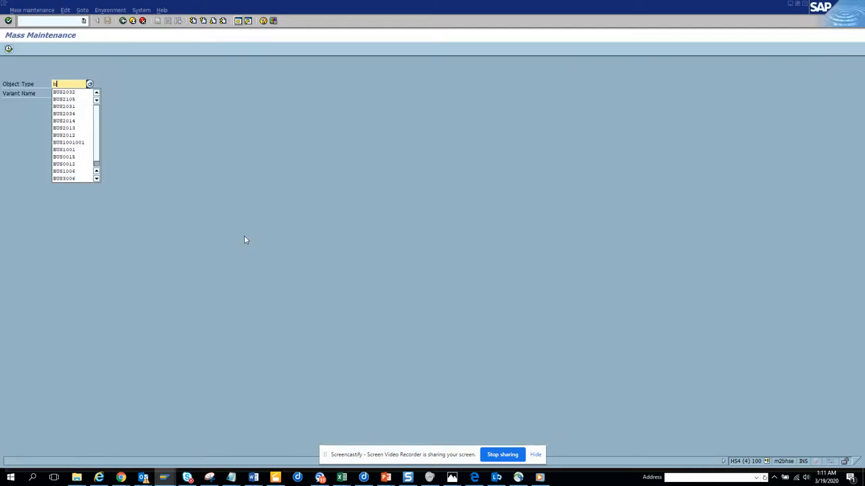
left_click(65, 92)
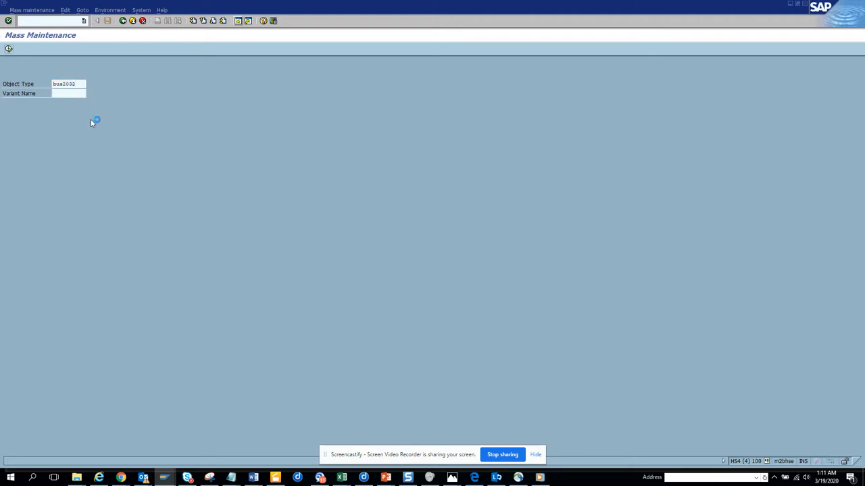
mouse_move(178, 192)
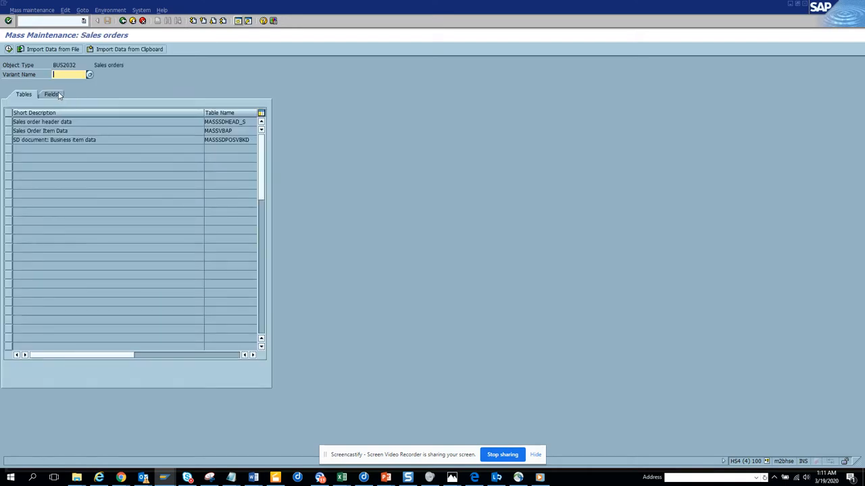
Choose Delivery Block from the header fields and proceed to sales document selection.
left_click(49, 94)
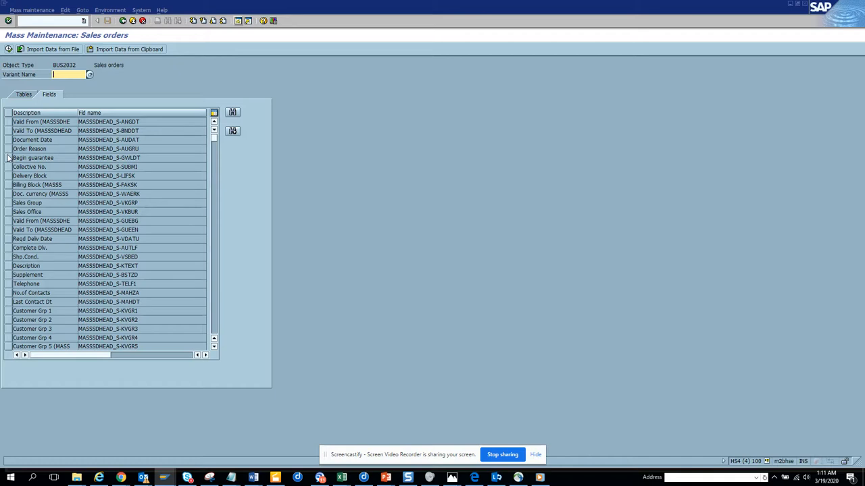
left_click(6, 175)
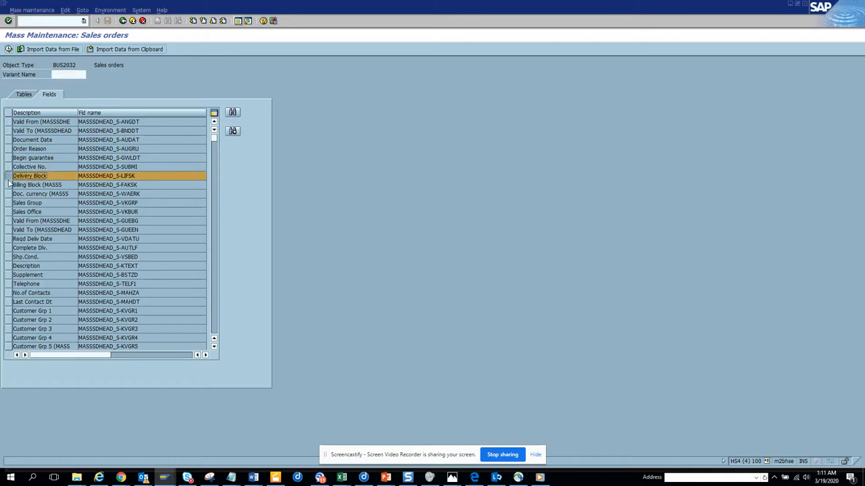
left_click(38, 184)
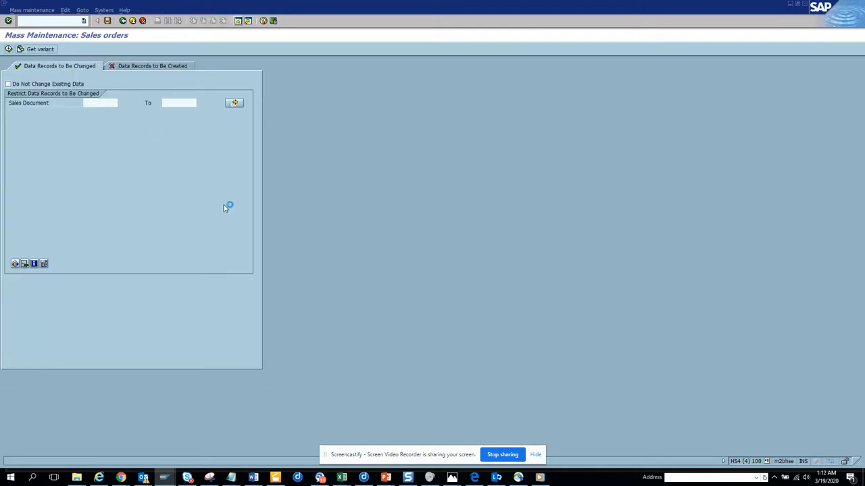
Paste the 31 sales document numbers via multiple selection and load their header data.
left_click(235, 102)
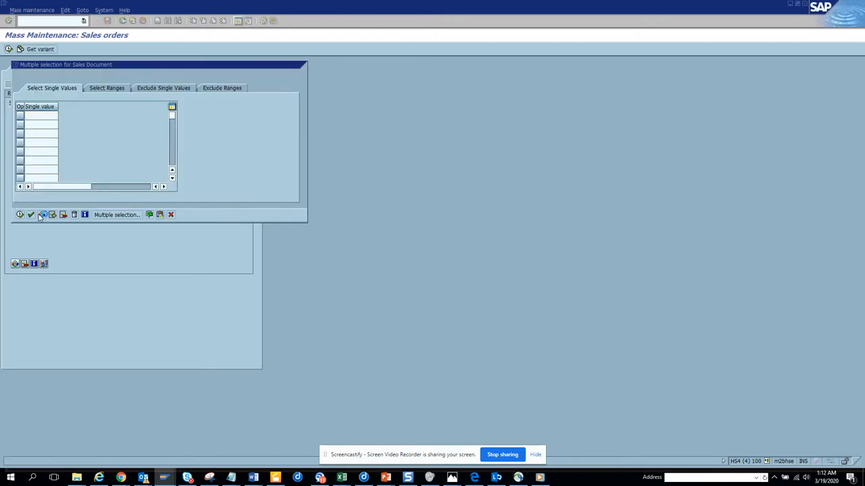
left_click(20, 213)
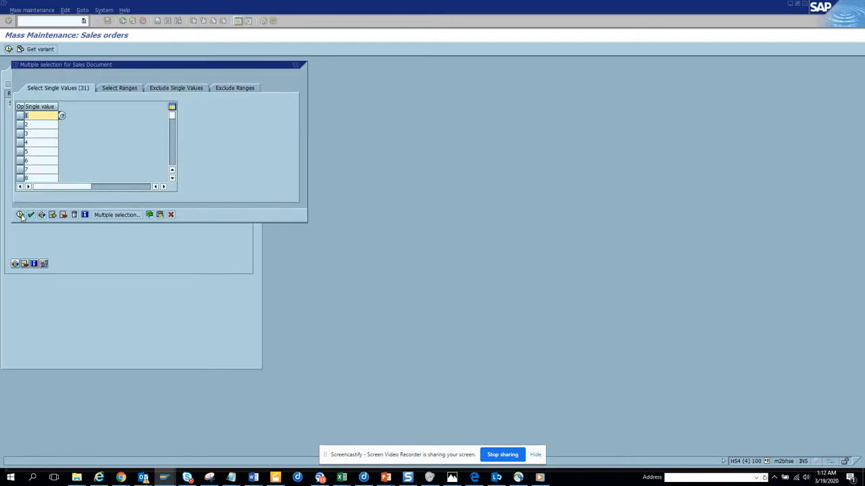
left_click(20, 215)
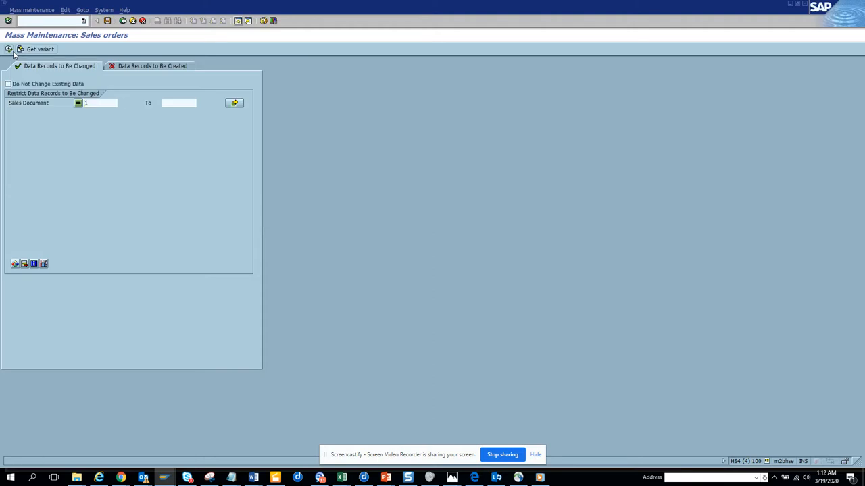
left_click(8, 49)
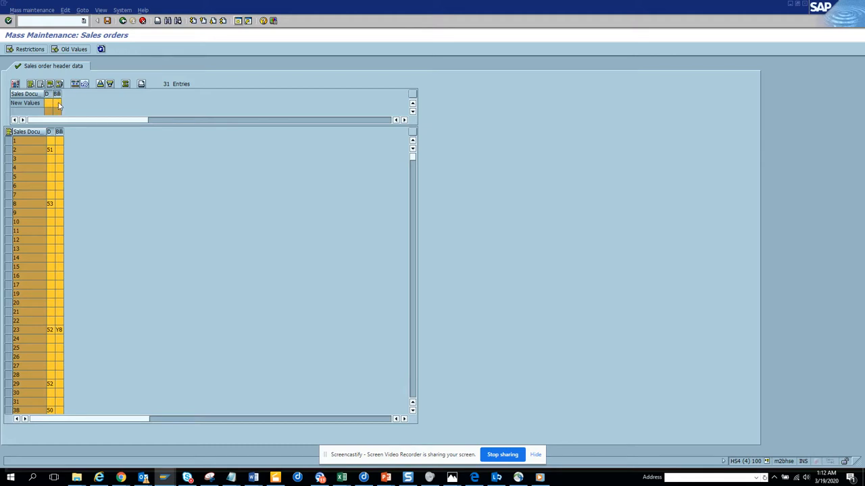
Apply delivery block 01 to all 31 order headers, save, and dismiss the session-limit message.
left_click(59, 102)
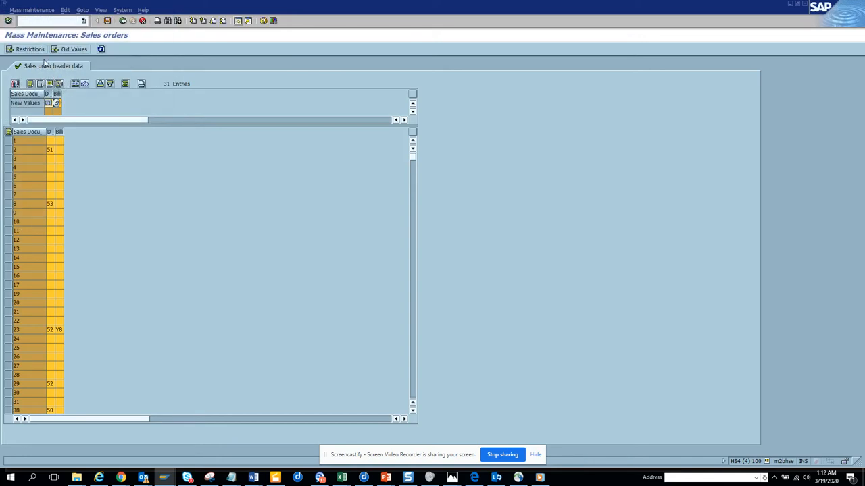
mouse_move(76, 83)
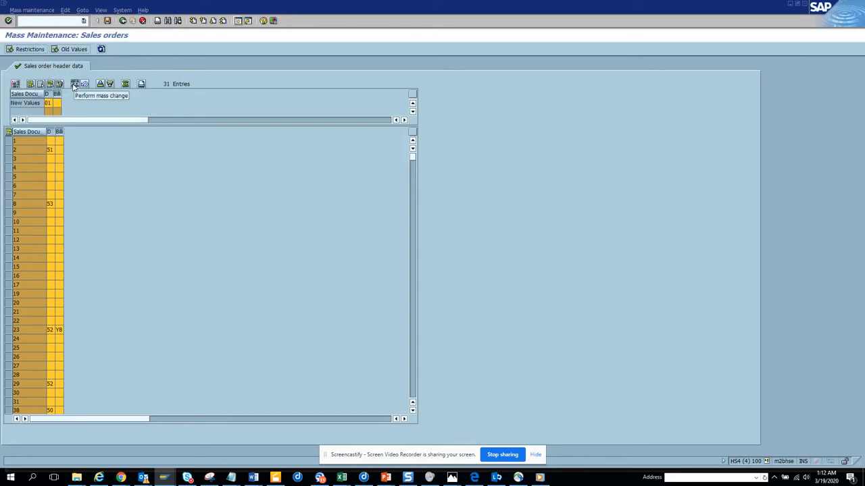
left_click(76, 84)
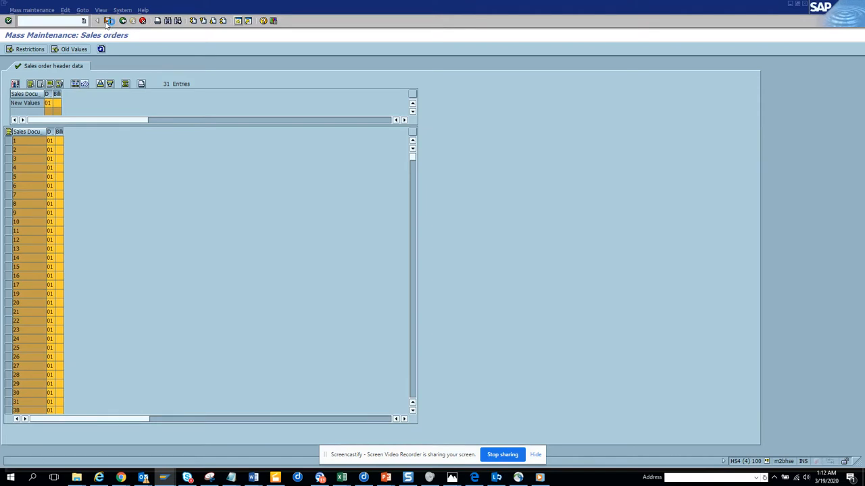
left_click(98, 20)
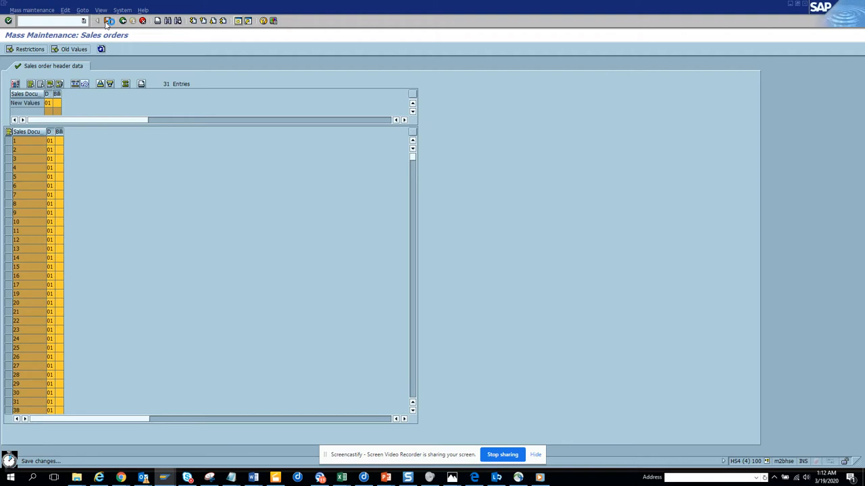
left_click(7, 10)
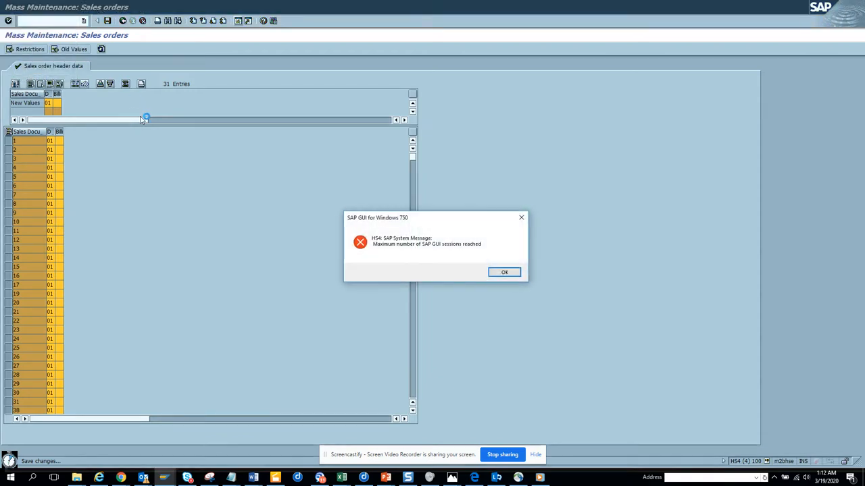
left_click(504, 271)
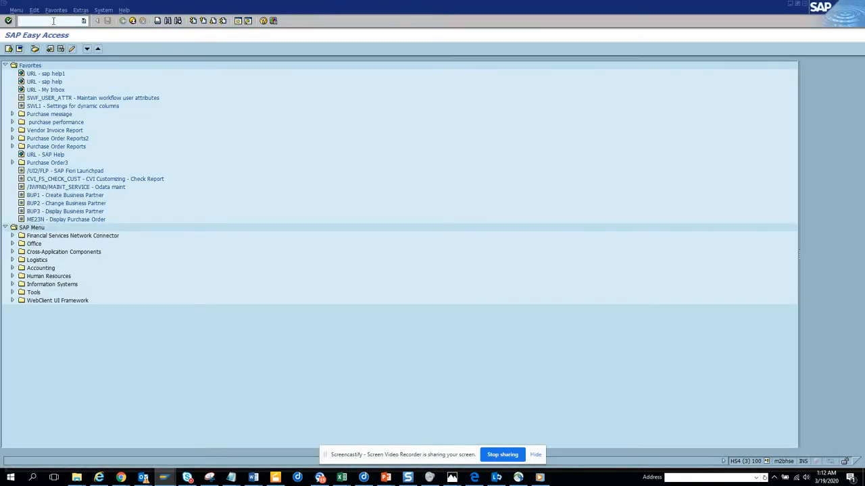
Display VBAK entries in SE16 for the 31 sales document numbers.
type("se16")
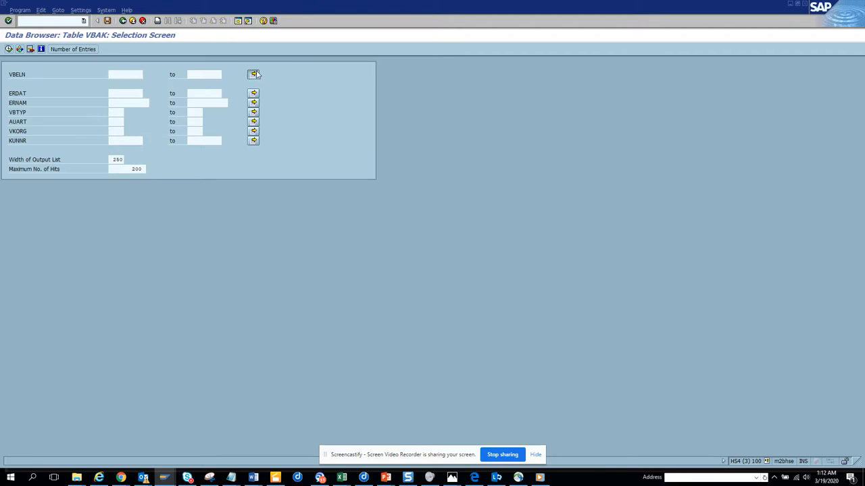
left_click(254, 75)
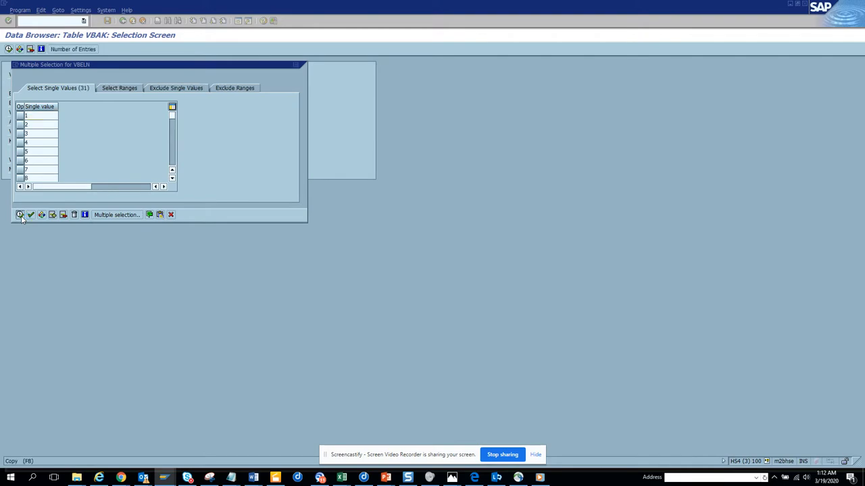
left_click(19, 213)
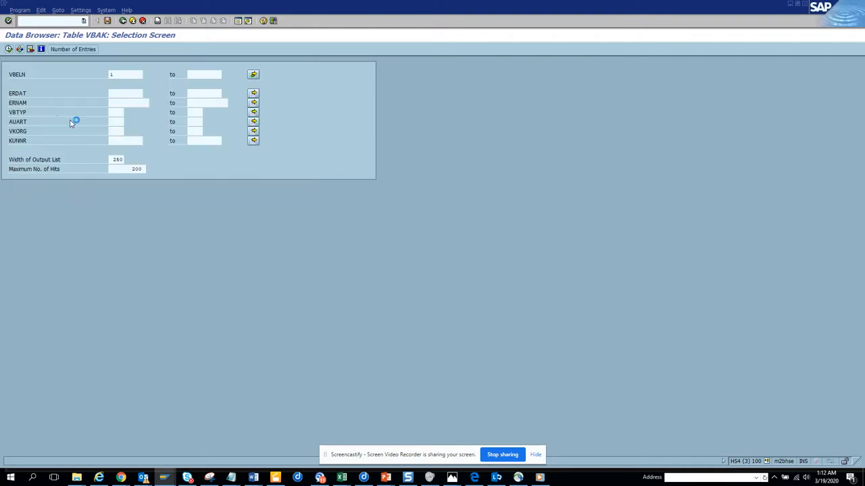
left_click(8, 49)
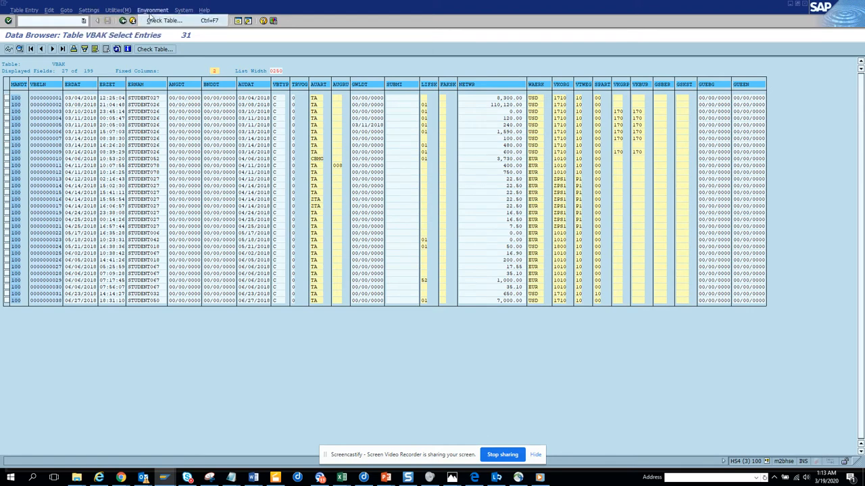
Add the delivery block field to the displayed VBAK columns.
left_click(90, 9)
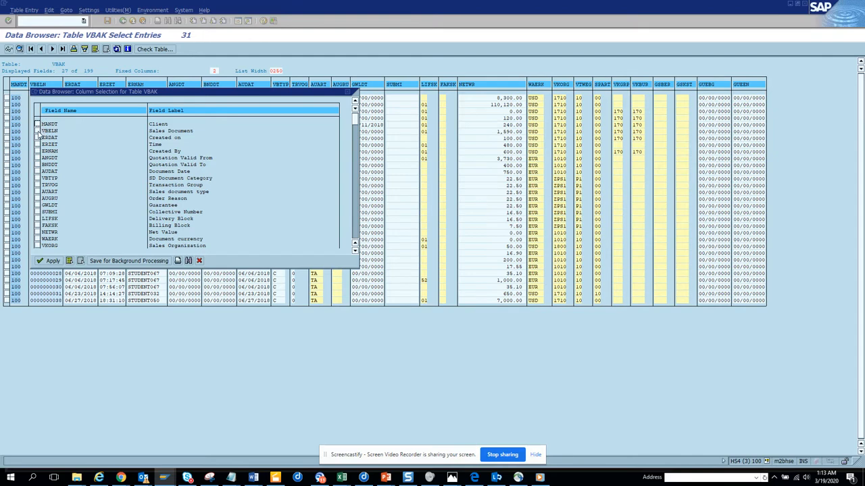
left_click(38, 130)
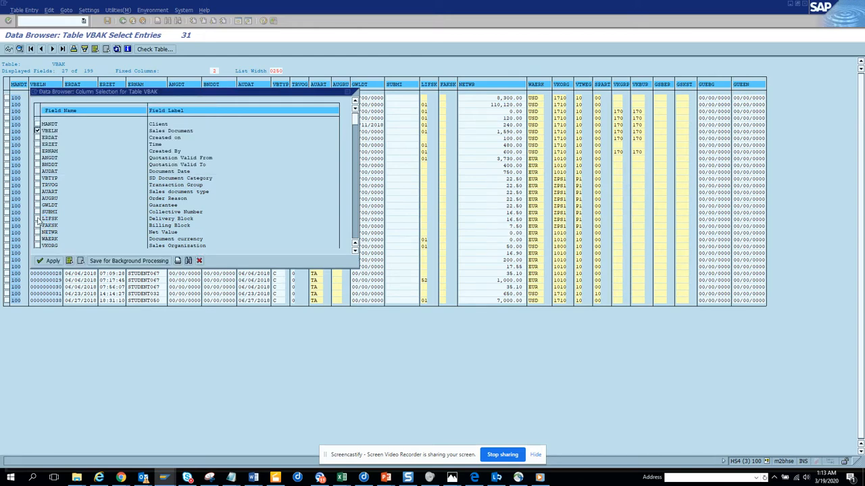
left_click(38, 219)
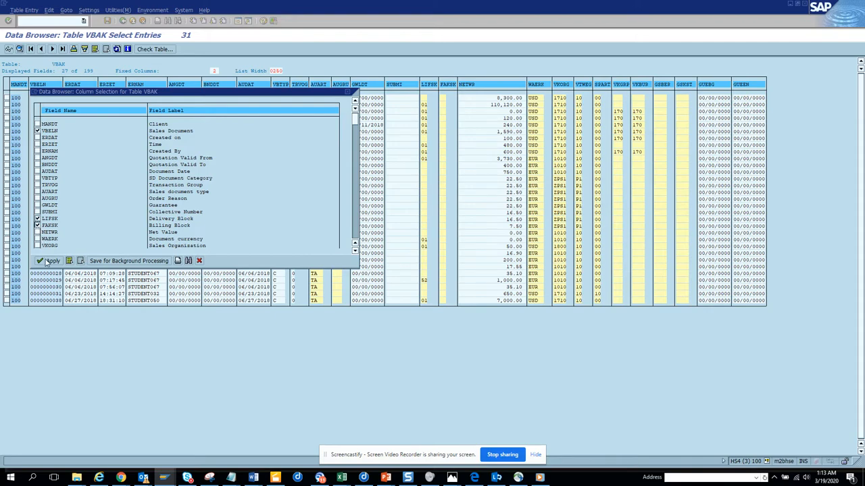
left_click(49, 261)
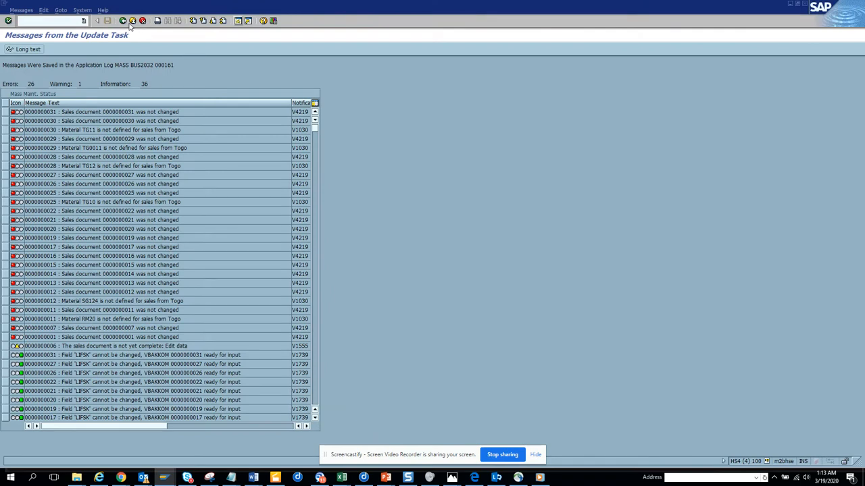
Leave the update messages log to review the VBAK block columns.
left_click(123, 21)
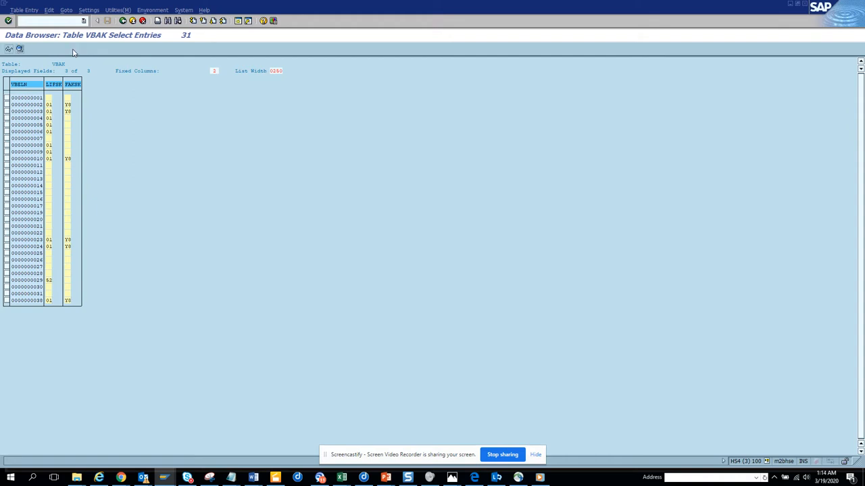
mouse_move(101, 165)
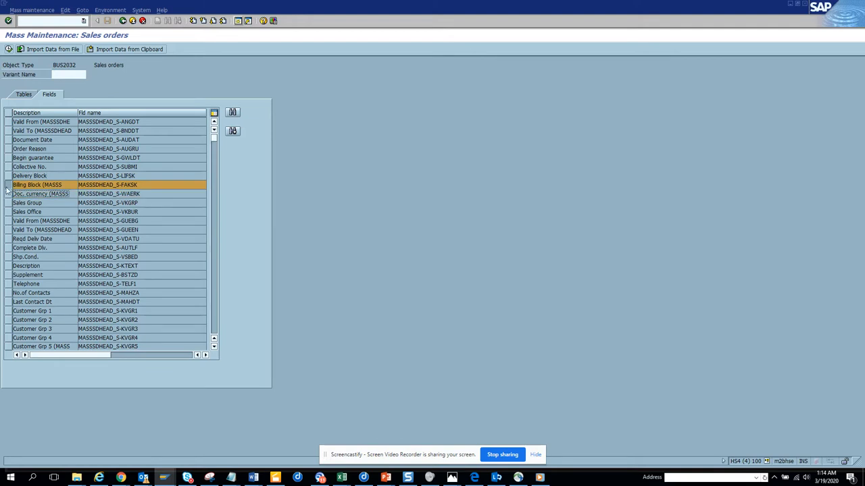
Scroll the MASS item fields to Route, then start VBAP selection with multiple VBELN entry.
left_click(30, 176)
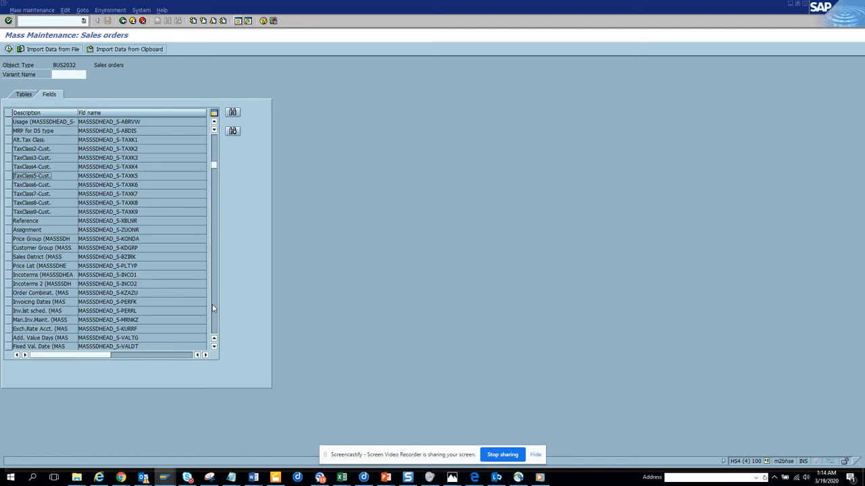
scroll("down", 3)
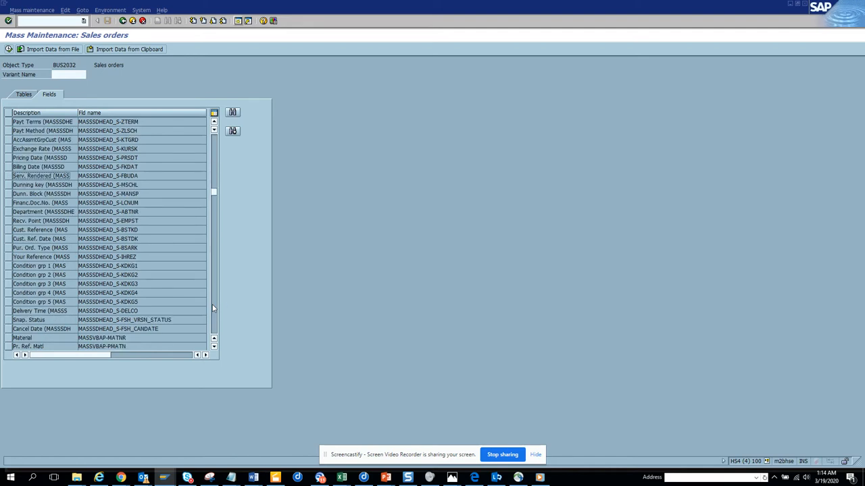
scroll("down", 3)
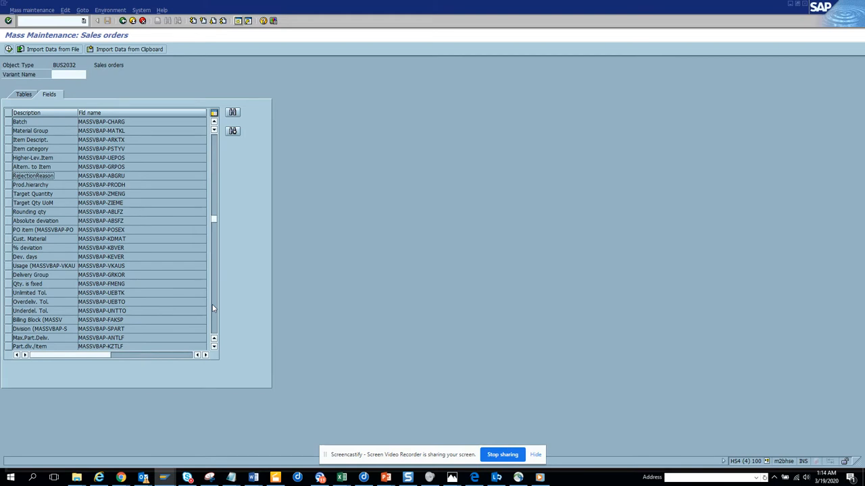
scroll("down", 3)
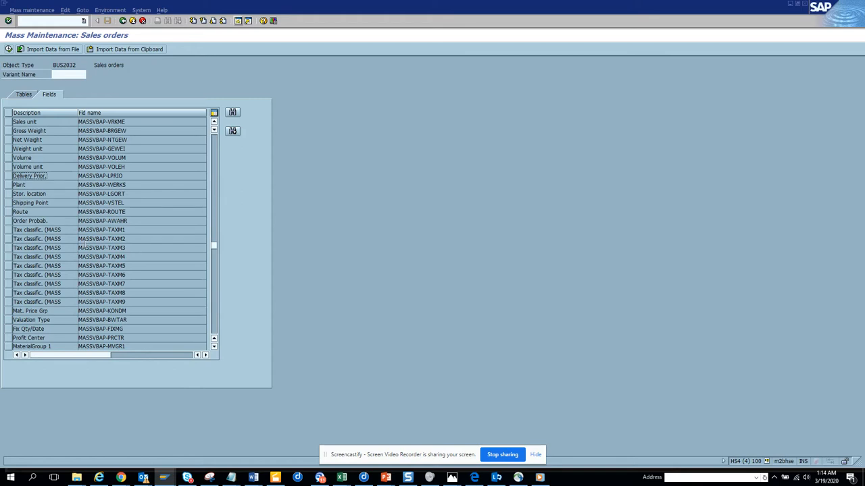
left_click(21, 211)
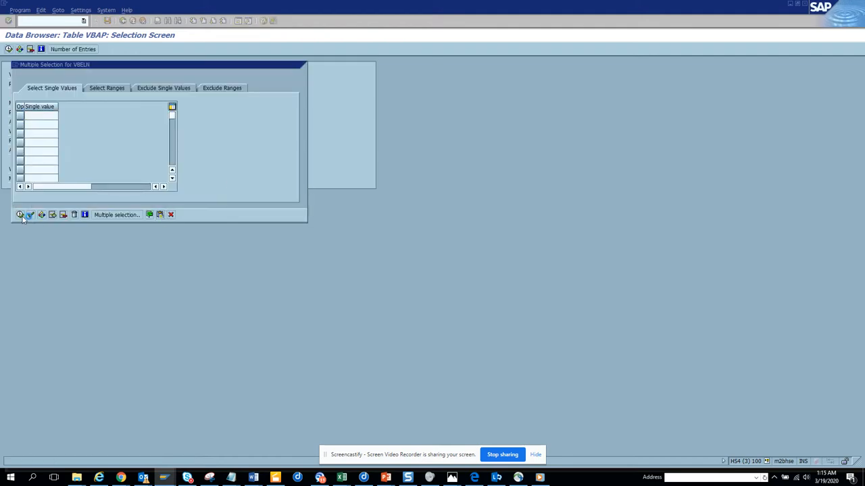
Confirm the 31 sales documents and list their VBAP items.
left_click(20, 214)
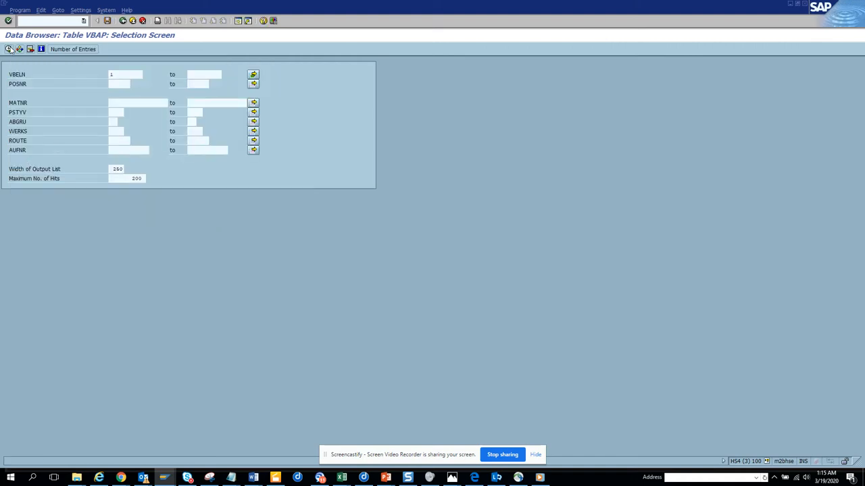
left_click(9, 49)
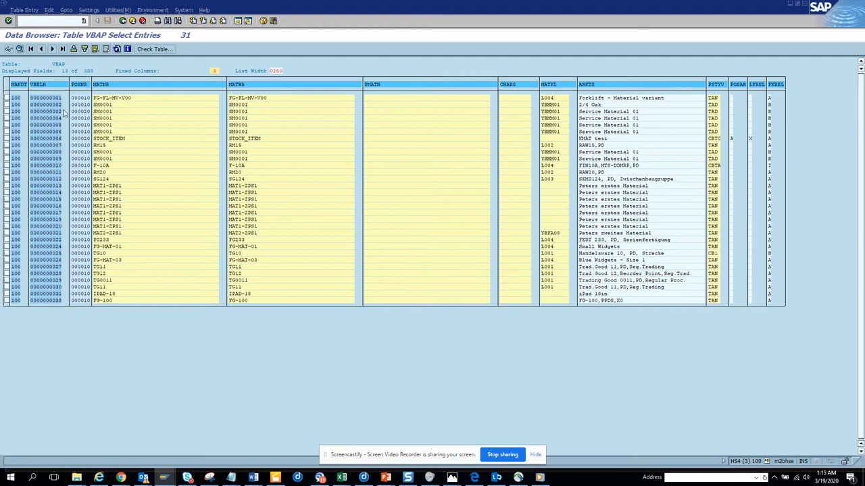
mouse_move(94, 22)
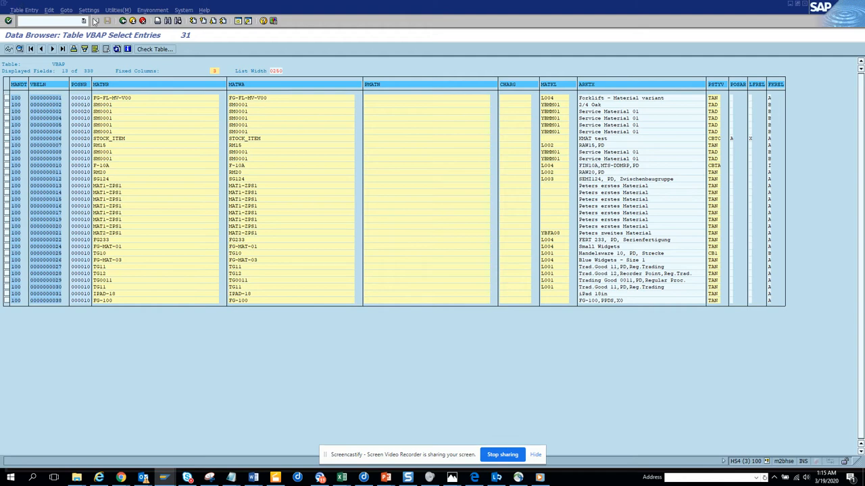
Find the ROUTE field in Choose Fields and add it to the VBAP list.
left_click(89, 10)
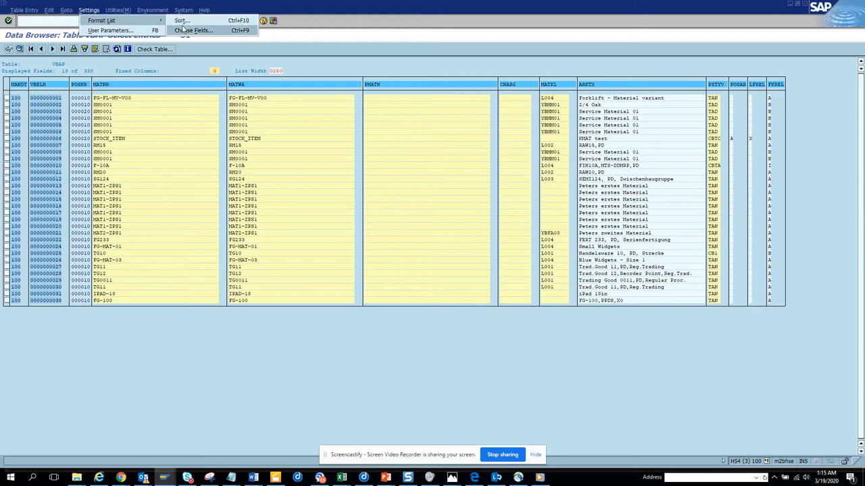
left_click(195, 30)
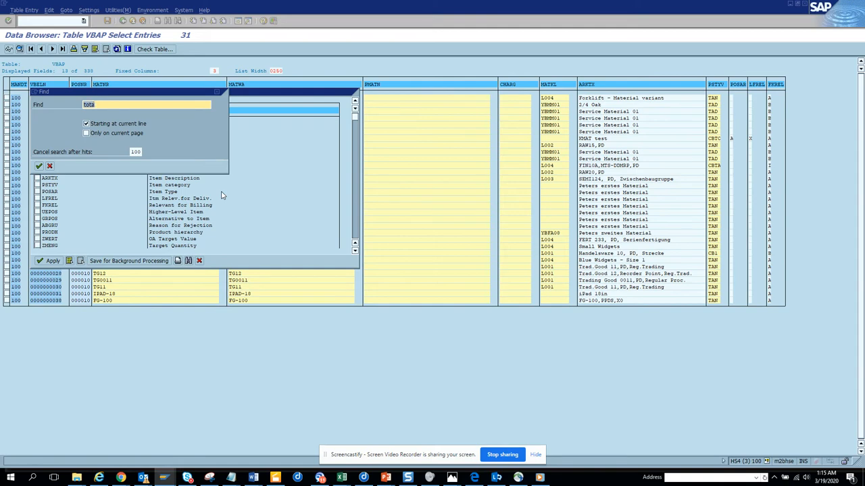
type("route")
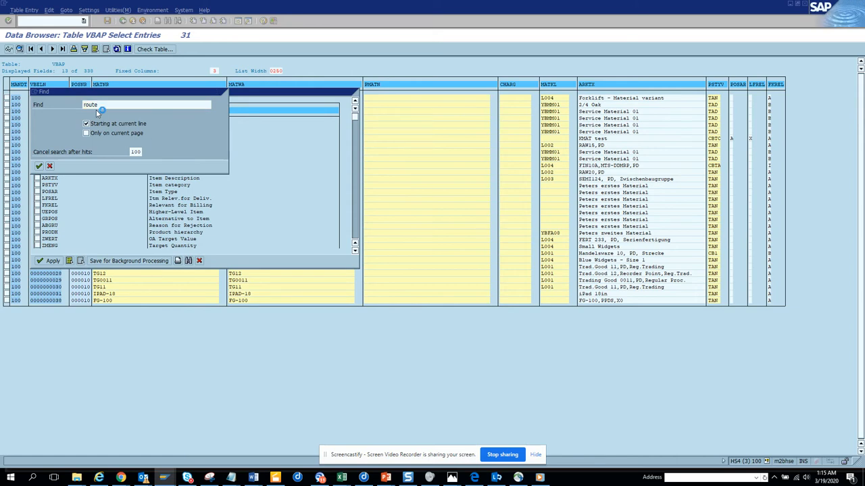
left_click(37, 167)
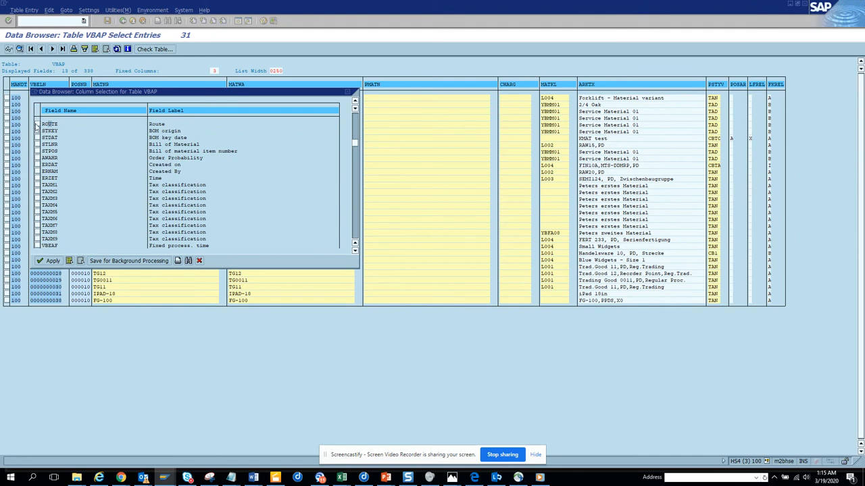
left_click(38, 124)
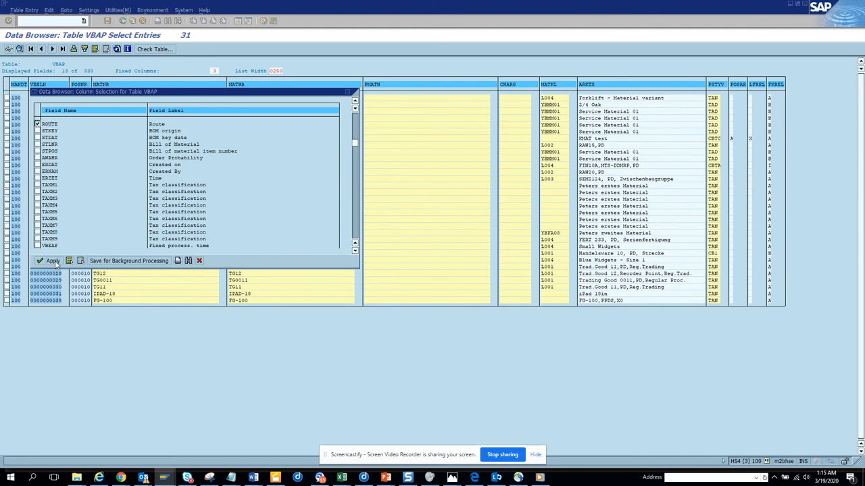
left_click(53, 260)
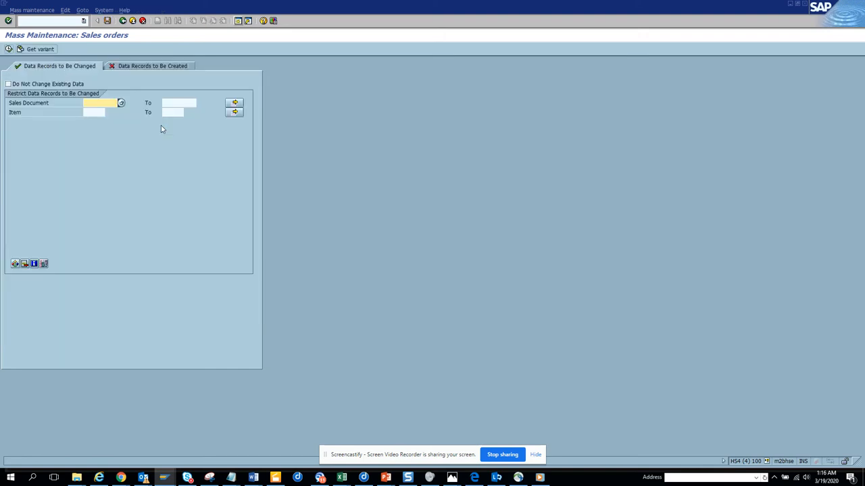
Select the 31 orders, apply route TRD100 to all items and save.
left_click(122, 103)
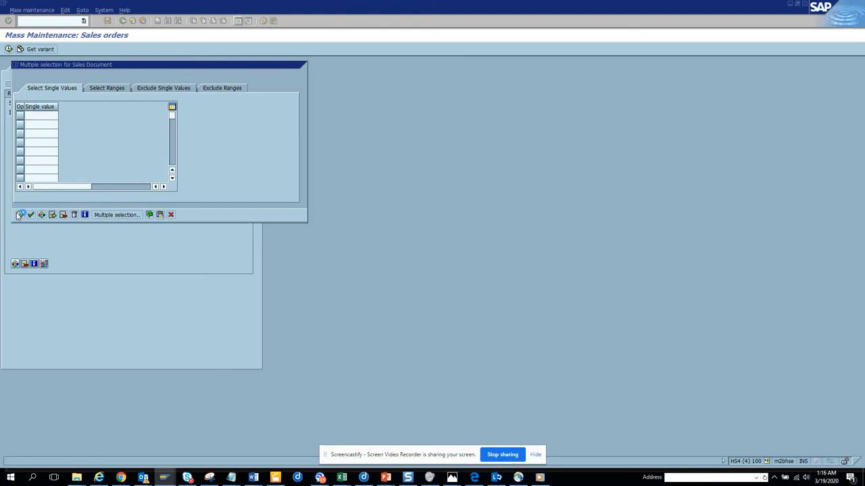
left_click(20, 214)
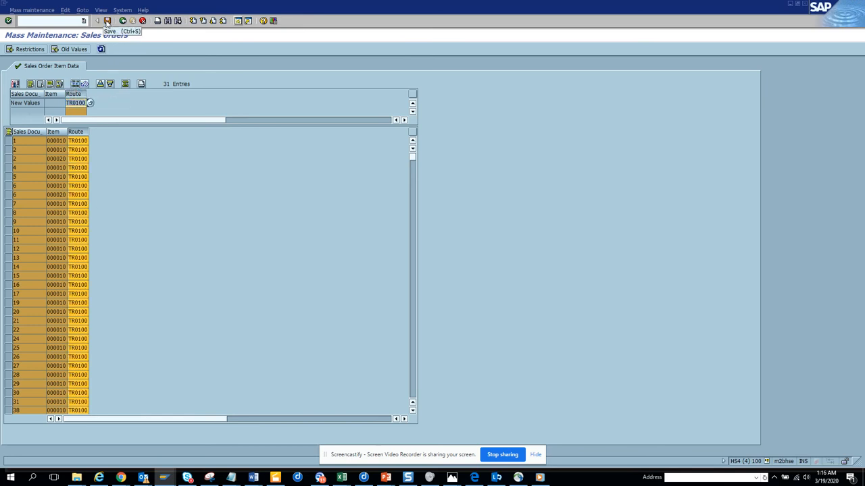
left_click(108, 20)
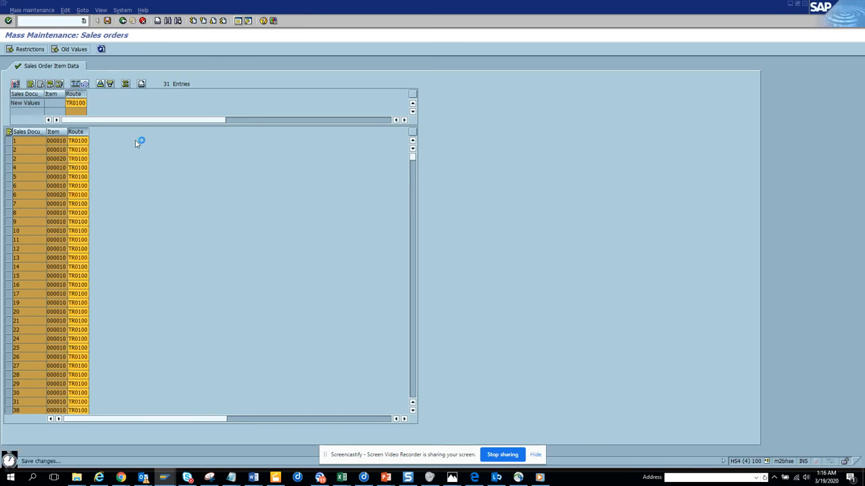